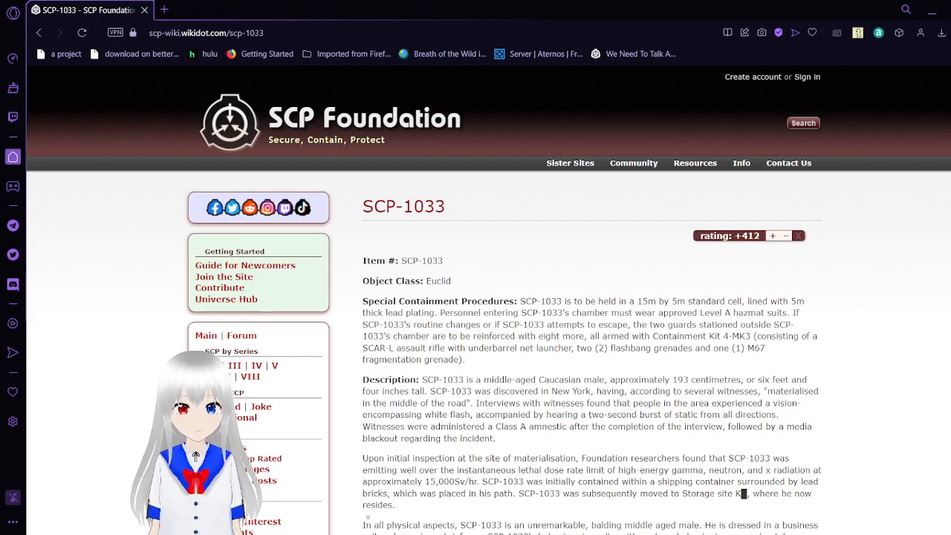
mouse_move(888, 369)
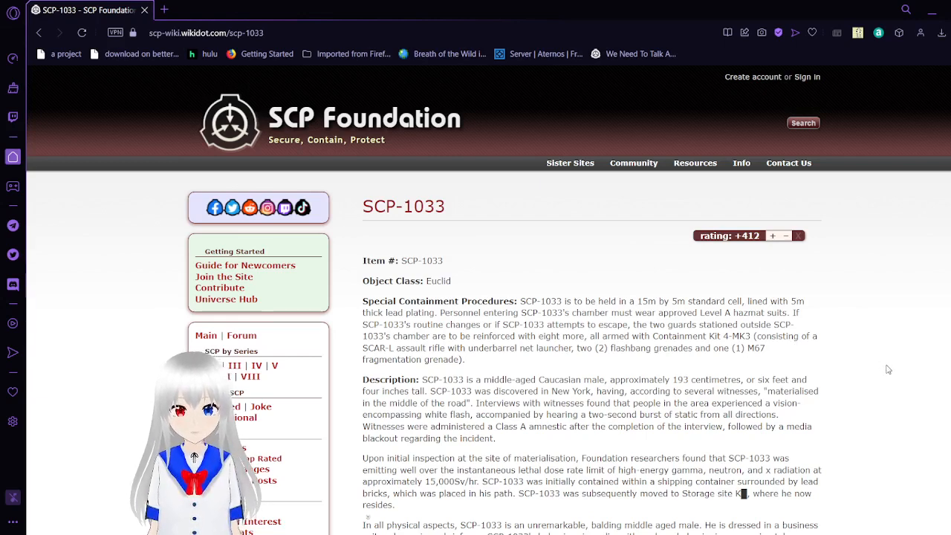
scroll(down, 3)
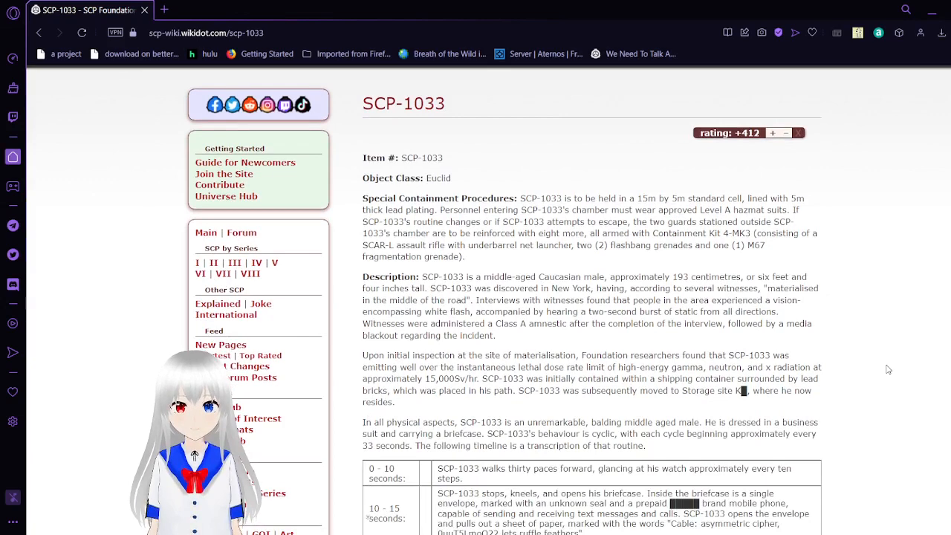
scroll(down, 3)
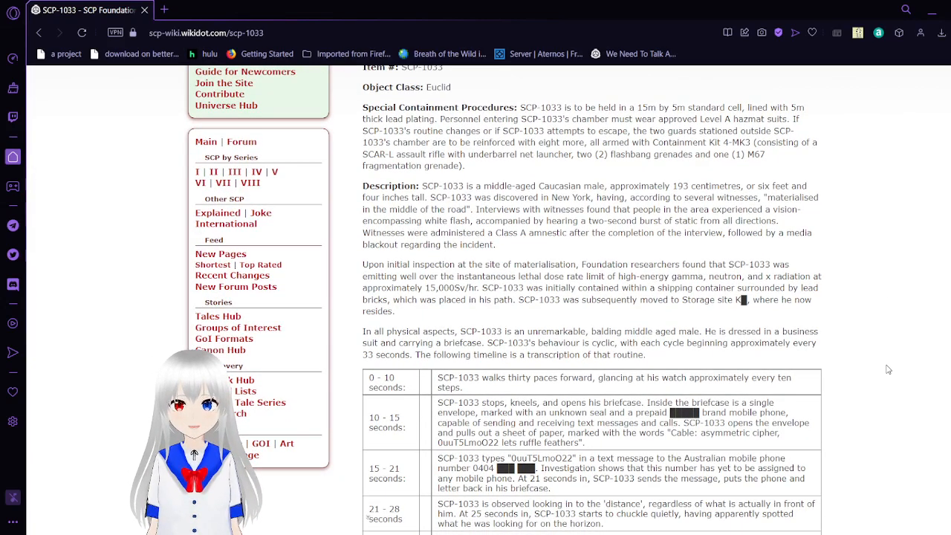
scroll(down, 3)
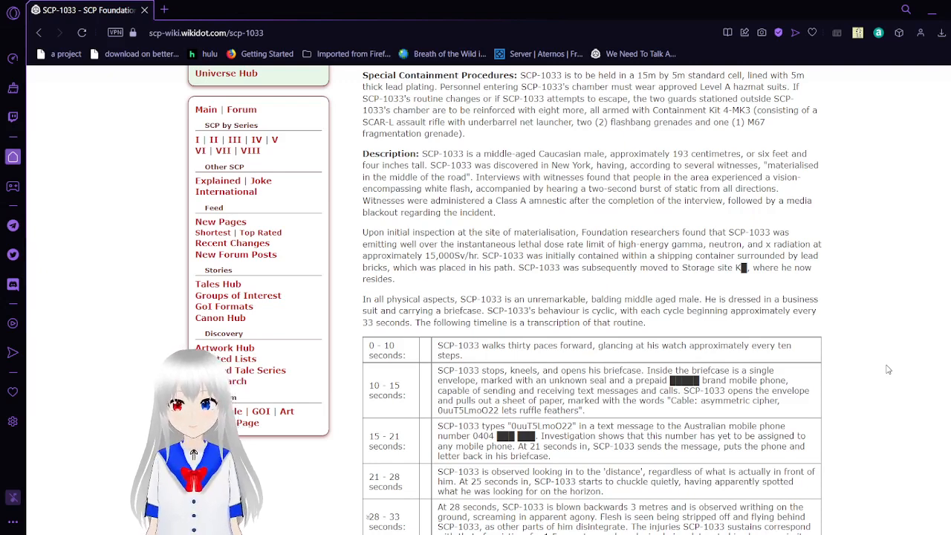
scroll(down, 3)
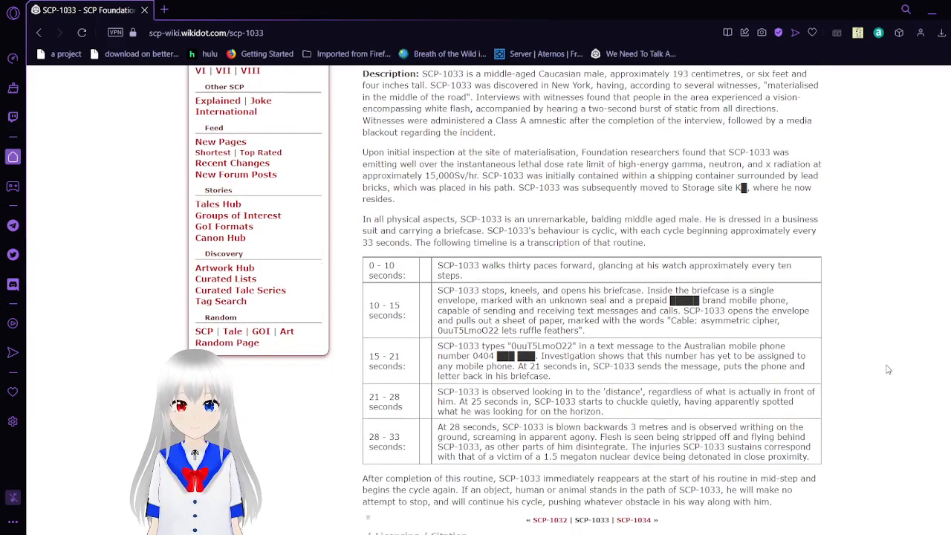
scroll(down, 3)
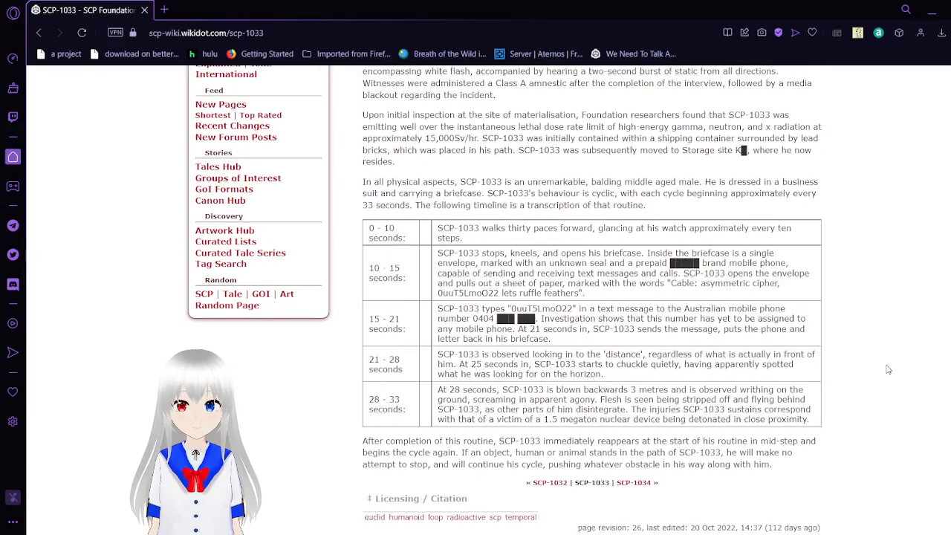
scroll(down, 3)
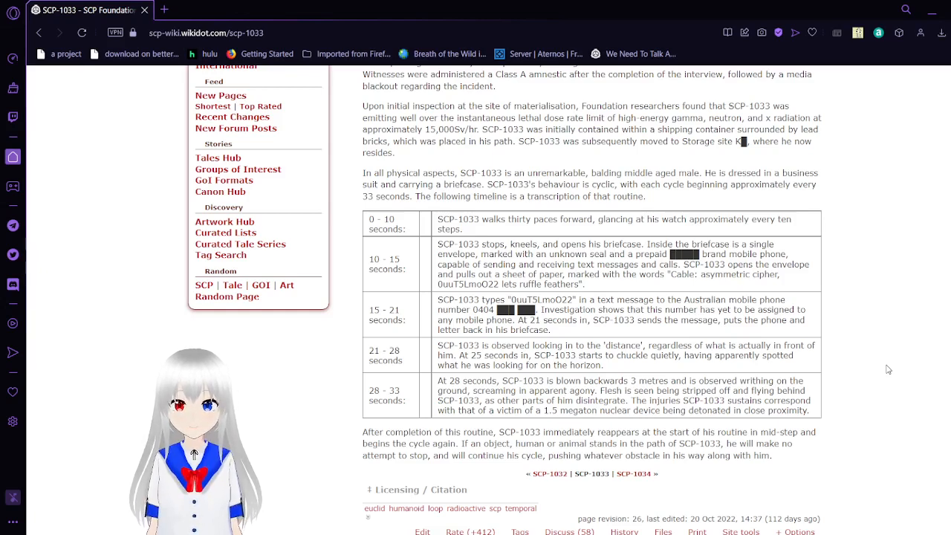
scroll(down, 3)
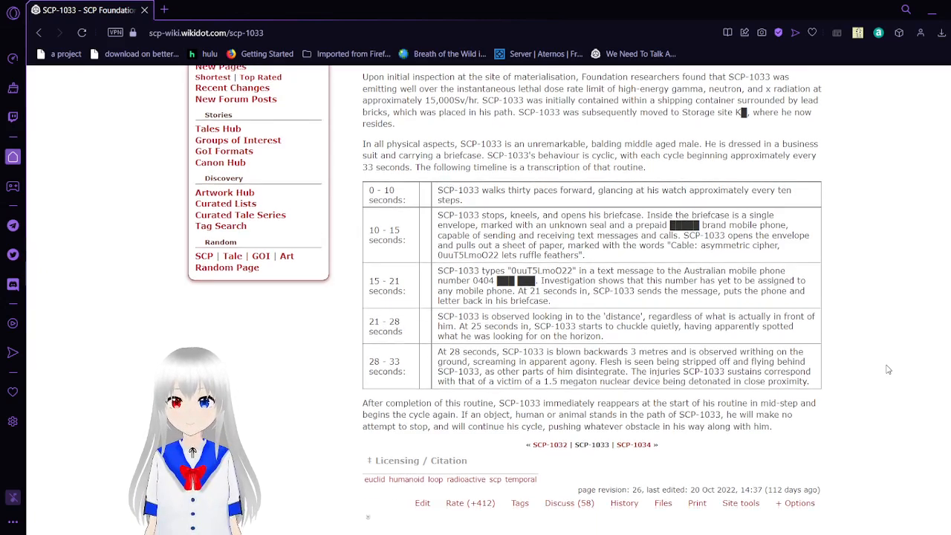
scroll(down, 3)
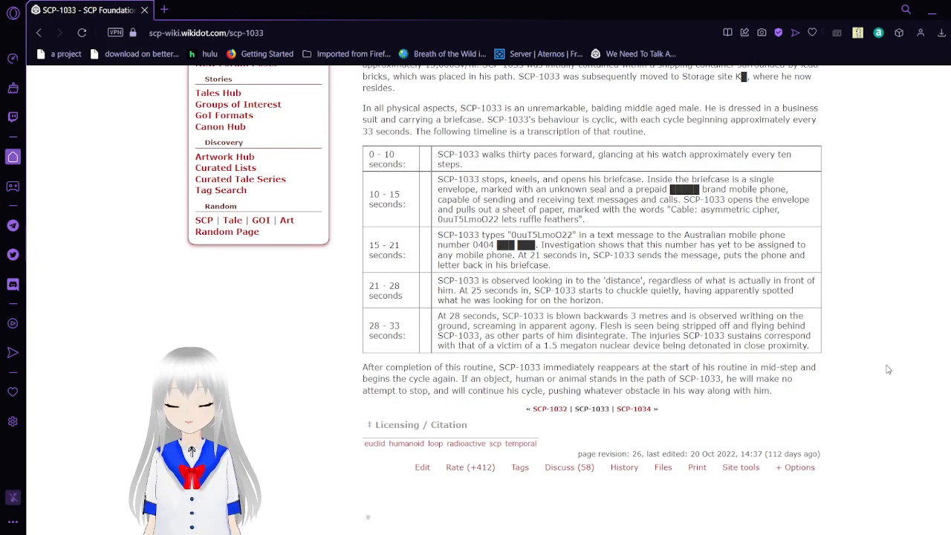